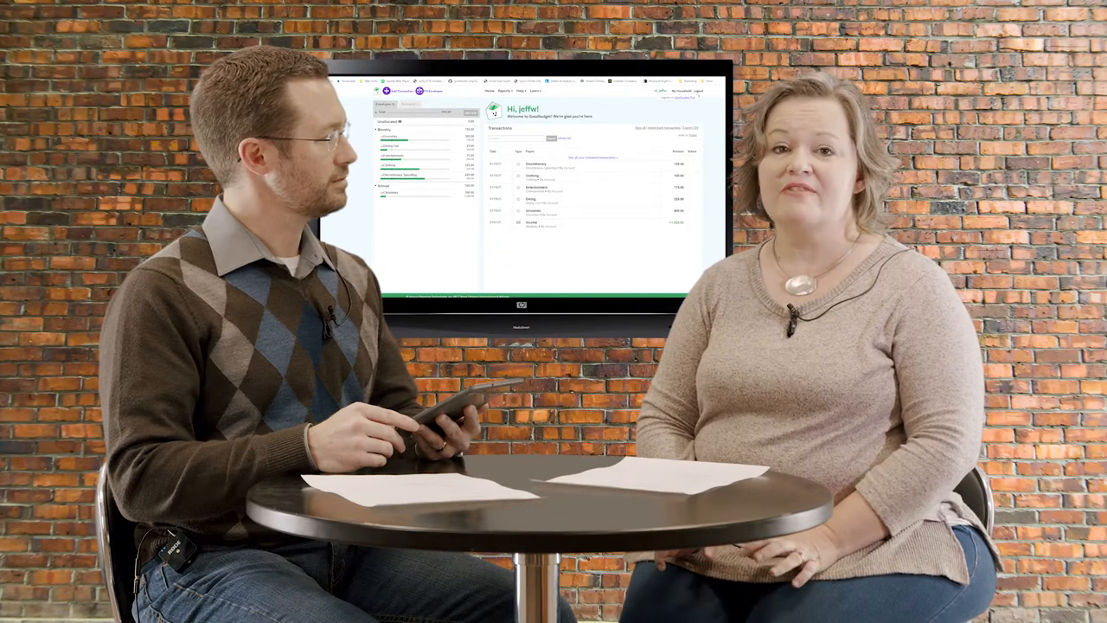
left_click(387, 90)
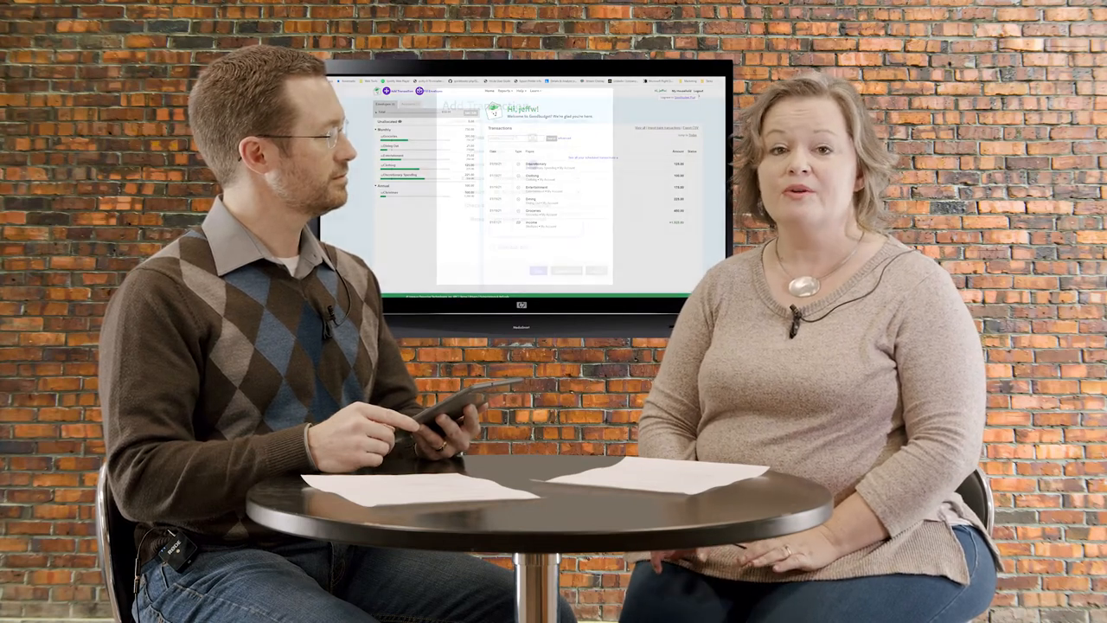